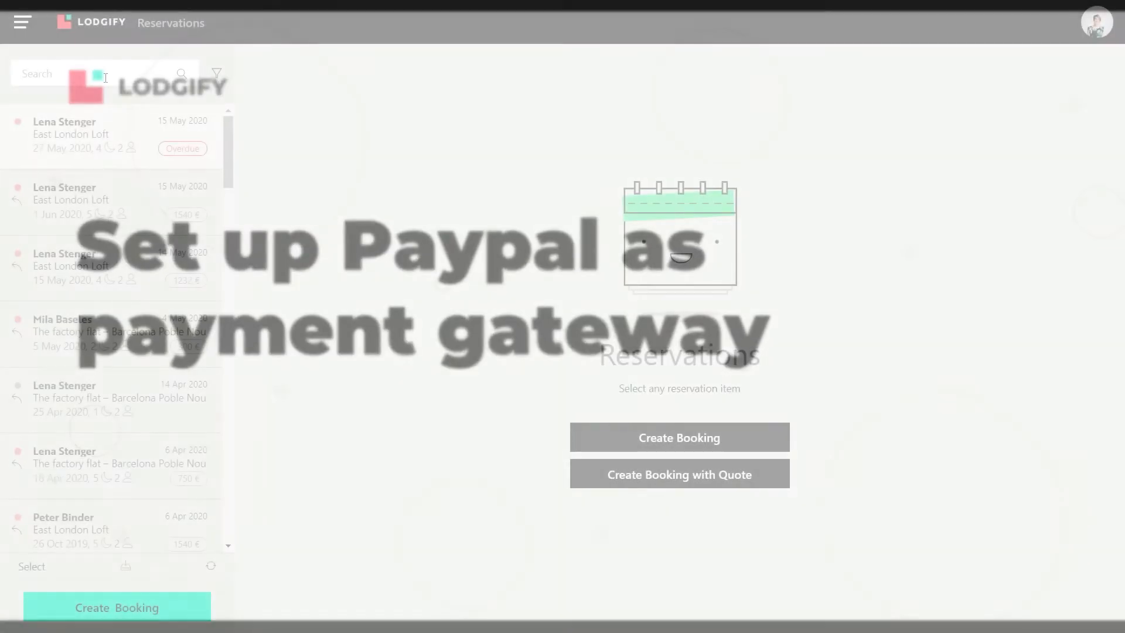
Reach the Lodgify account settings from the main navigation menu
click(22, 22)
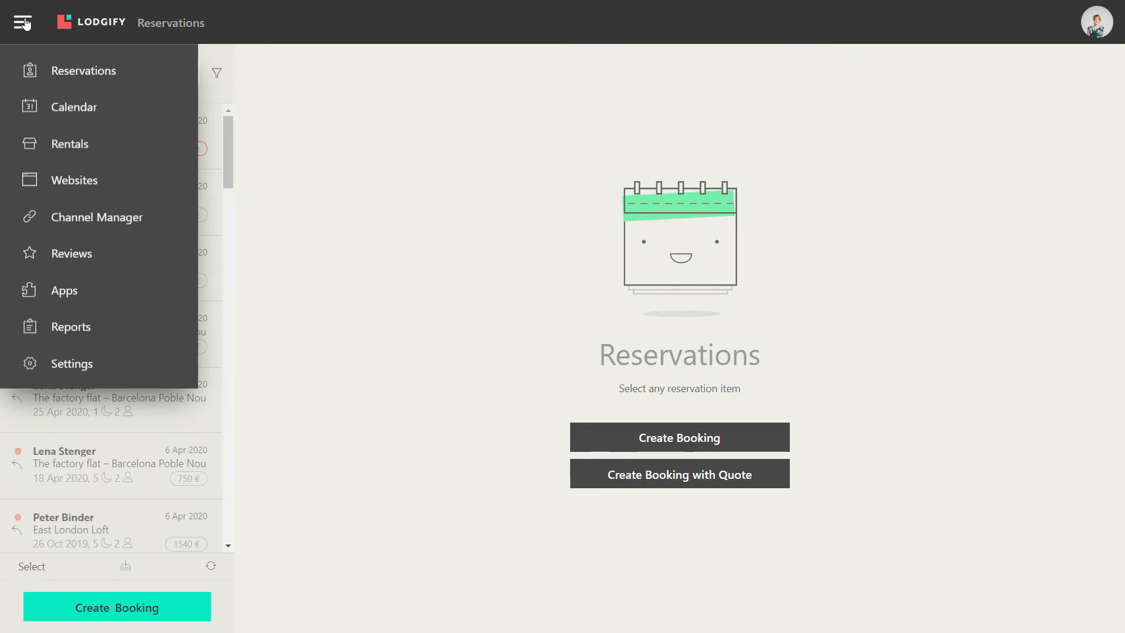
mouse_move(72, 363)
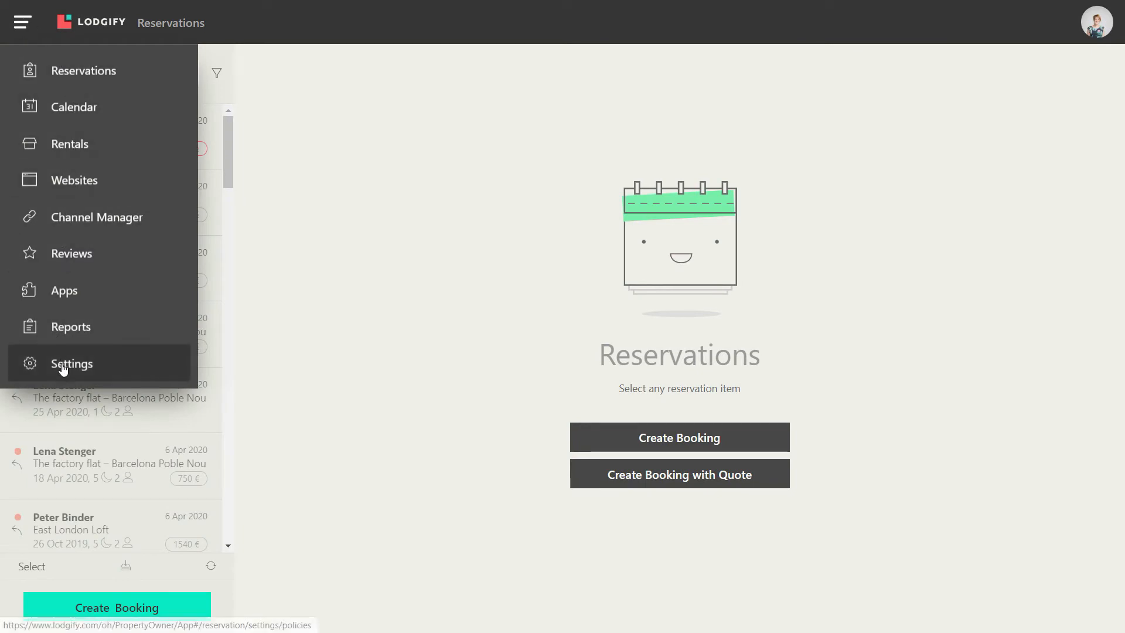
click(71, 363)
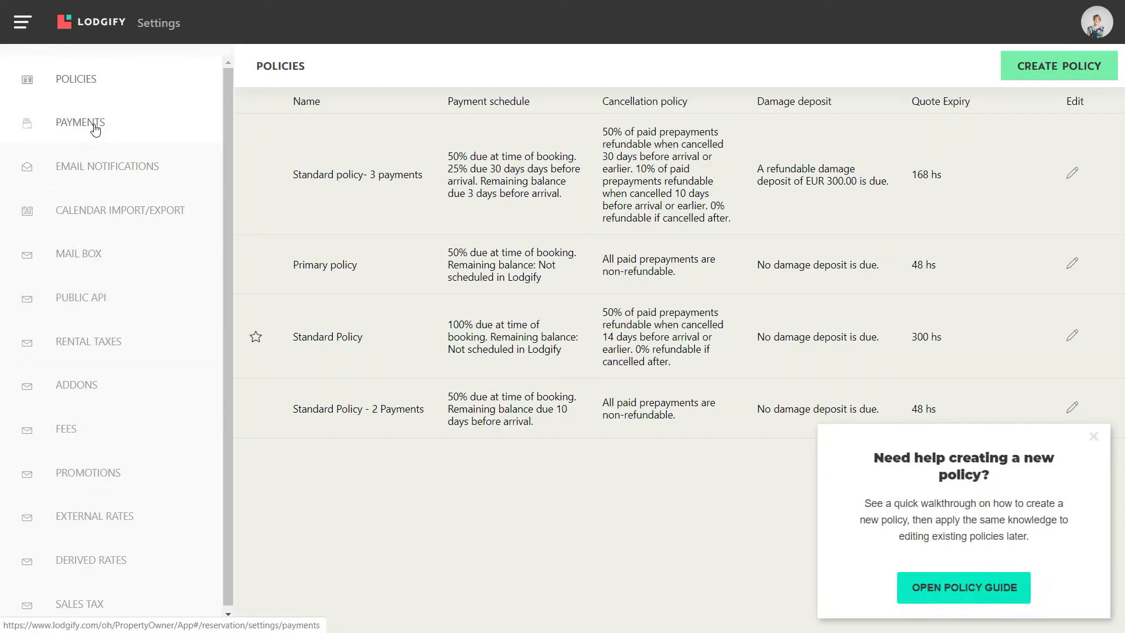
Enable PayPal under Payments, entering the lodgify.com account email, and save it
click(81, 121)
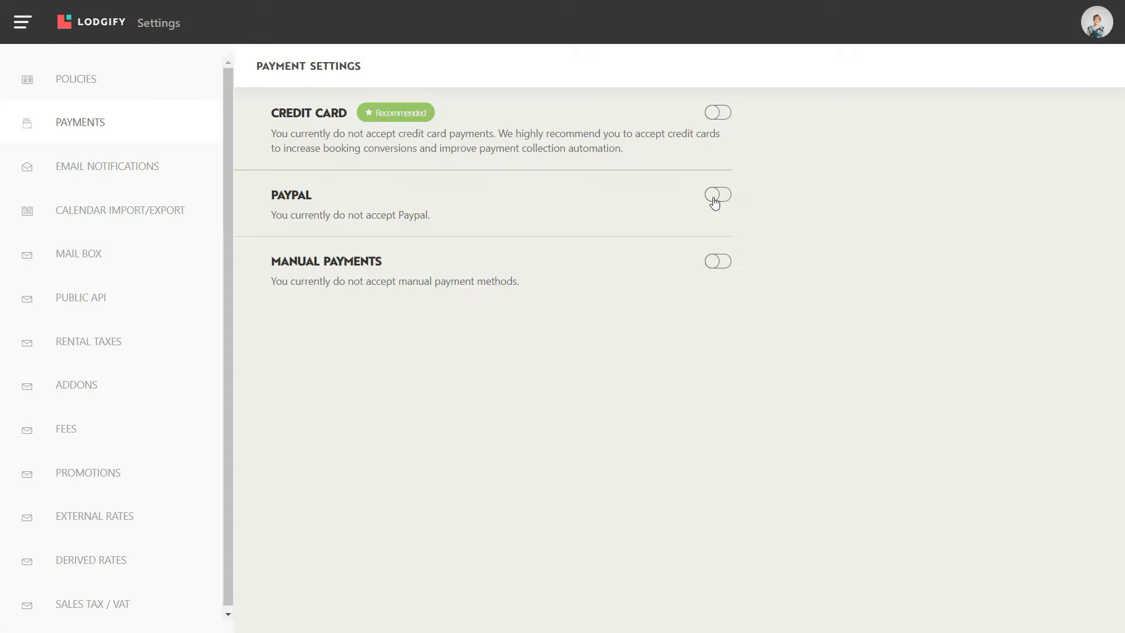
click(715, 194)
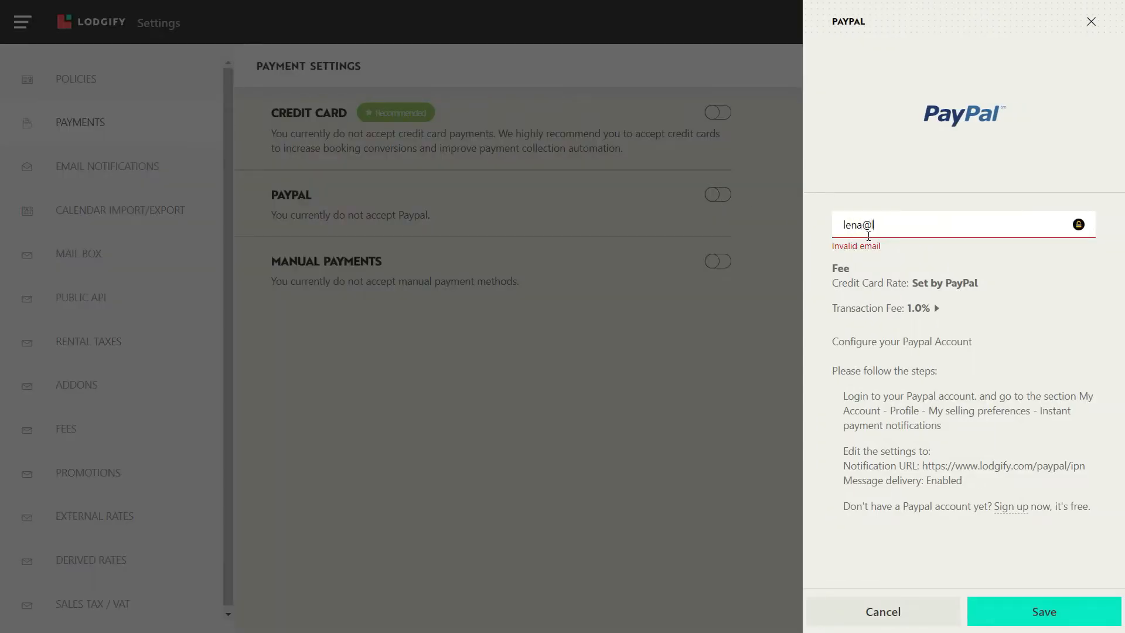
text(lodgify.com)
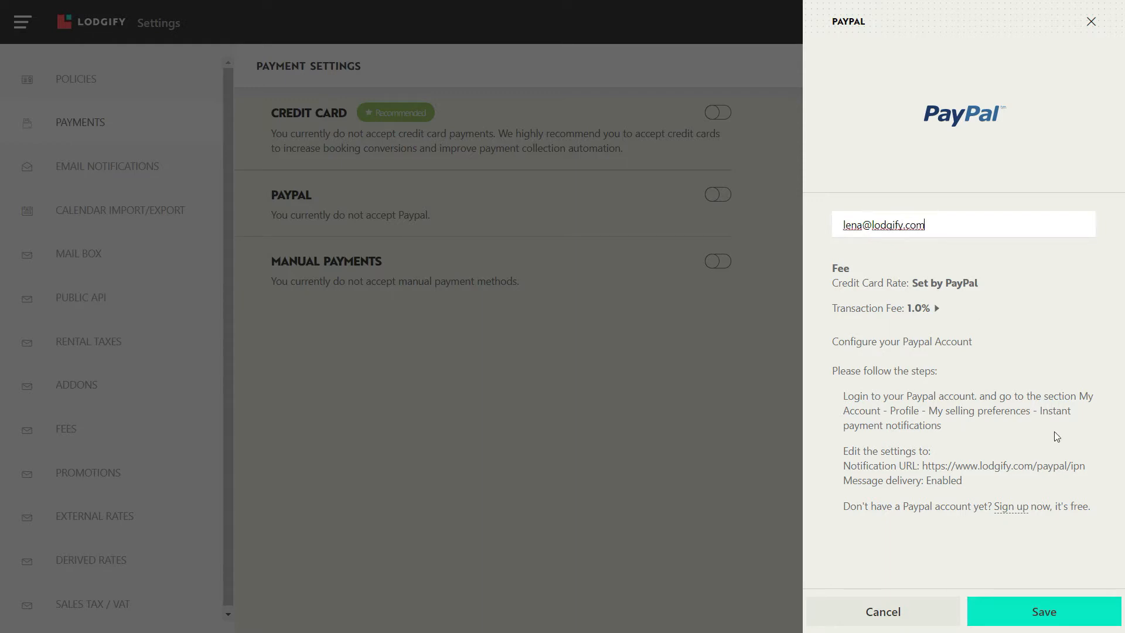
click(1041, 611)
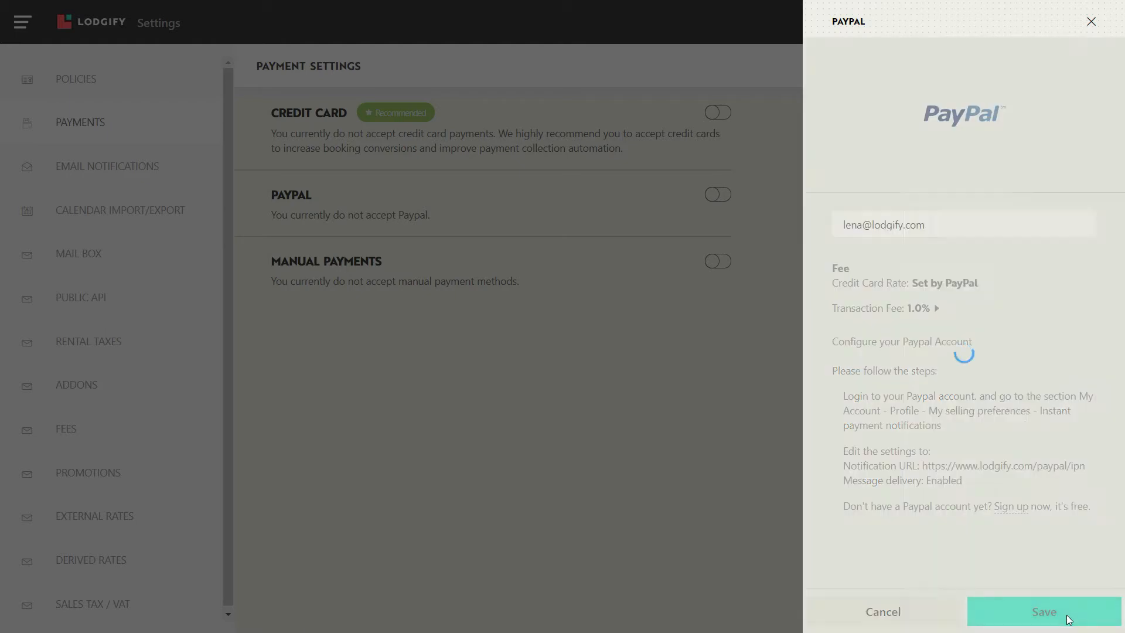
click(1043, 612)
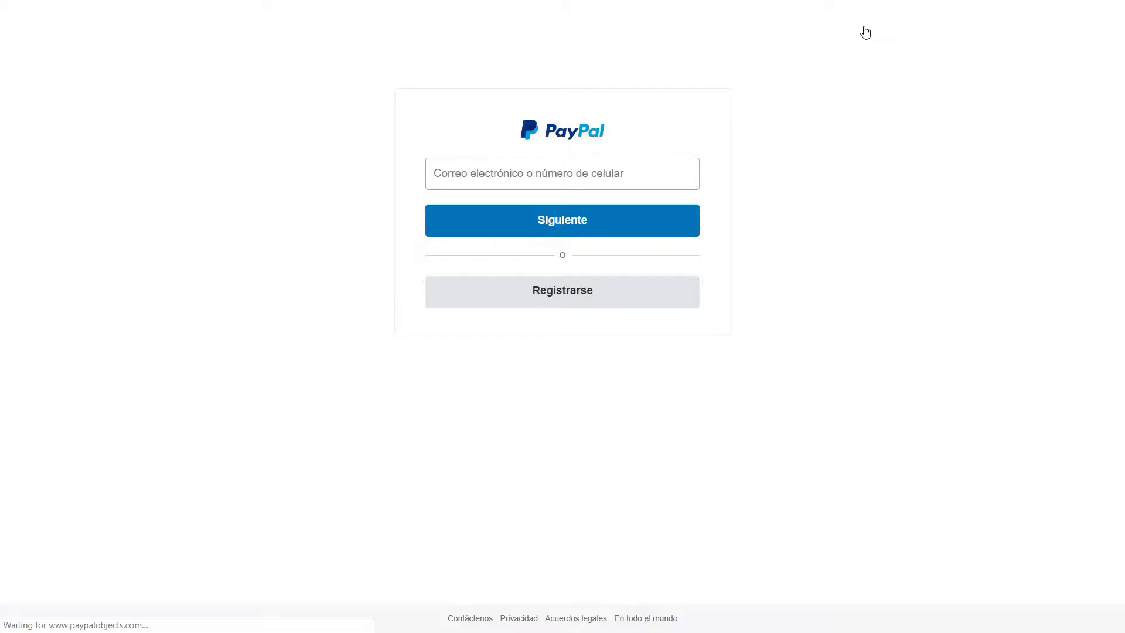
Sign in to the PayPal business account and reach Account Settings via the gear icon
click(561, 173)
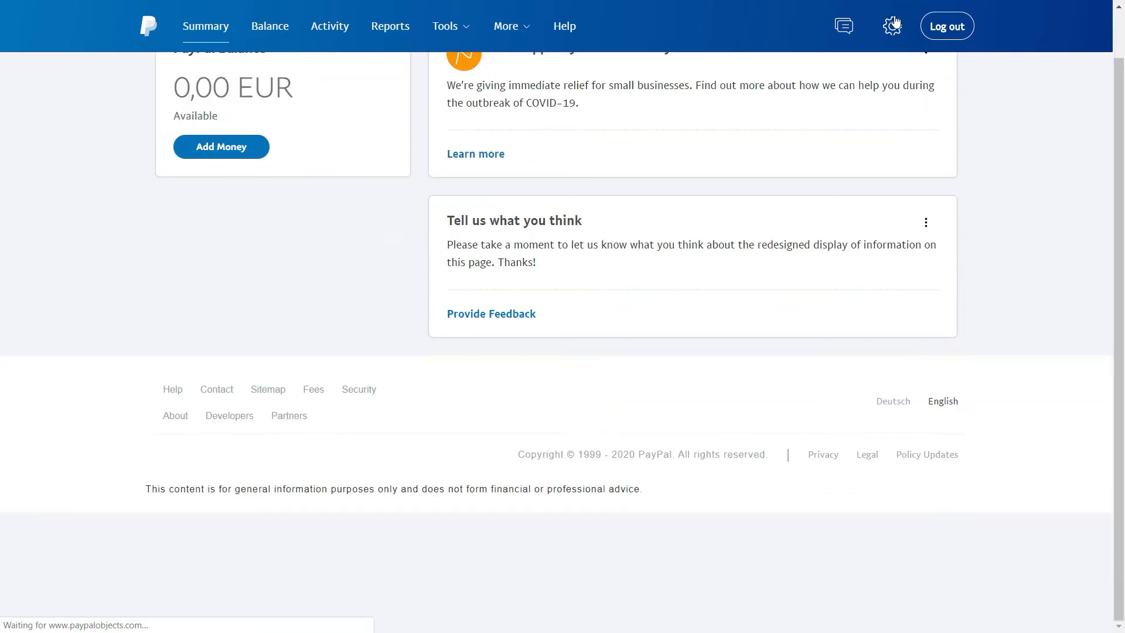
click(891, 26)
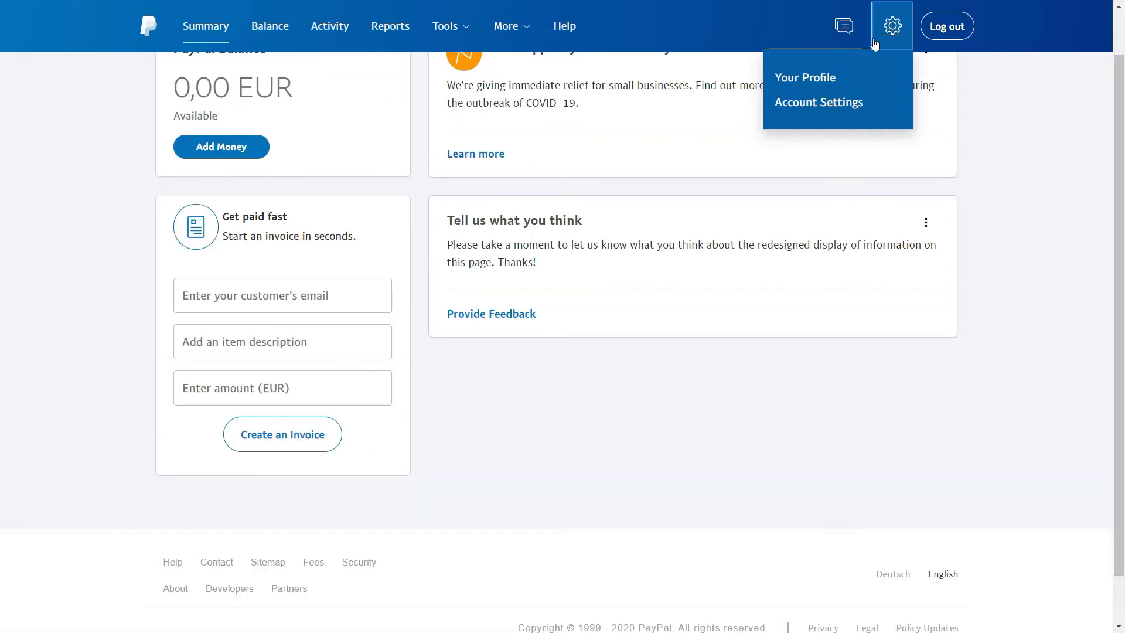
click(818, 102)
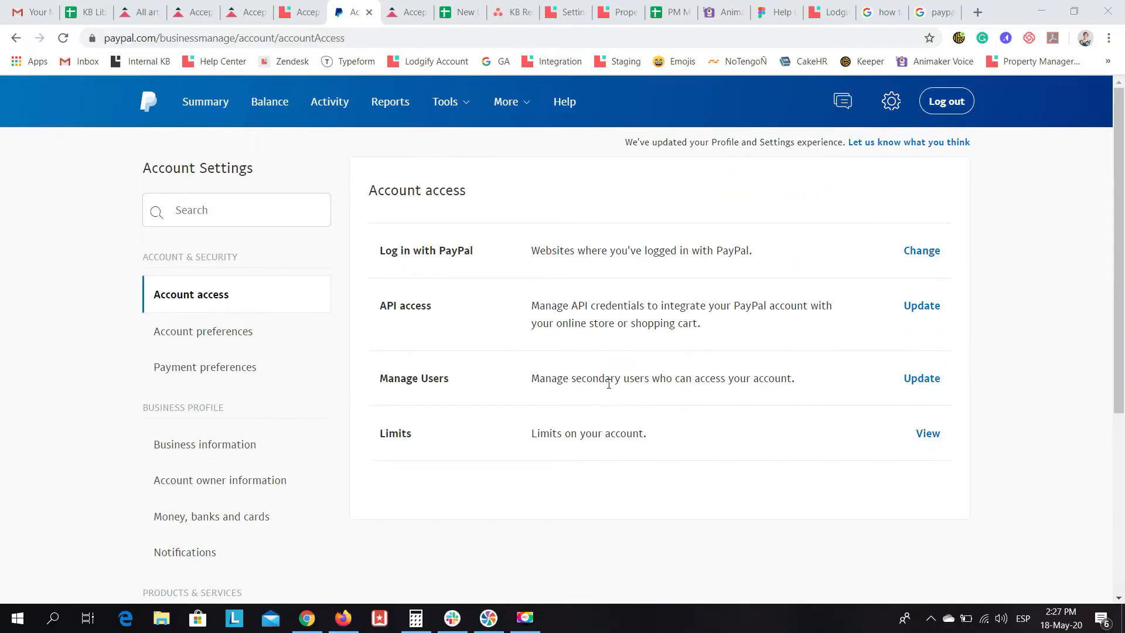
From Notifications, go to Update for Instant payment notifications
scroll(down, 3)
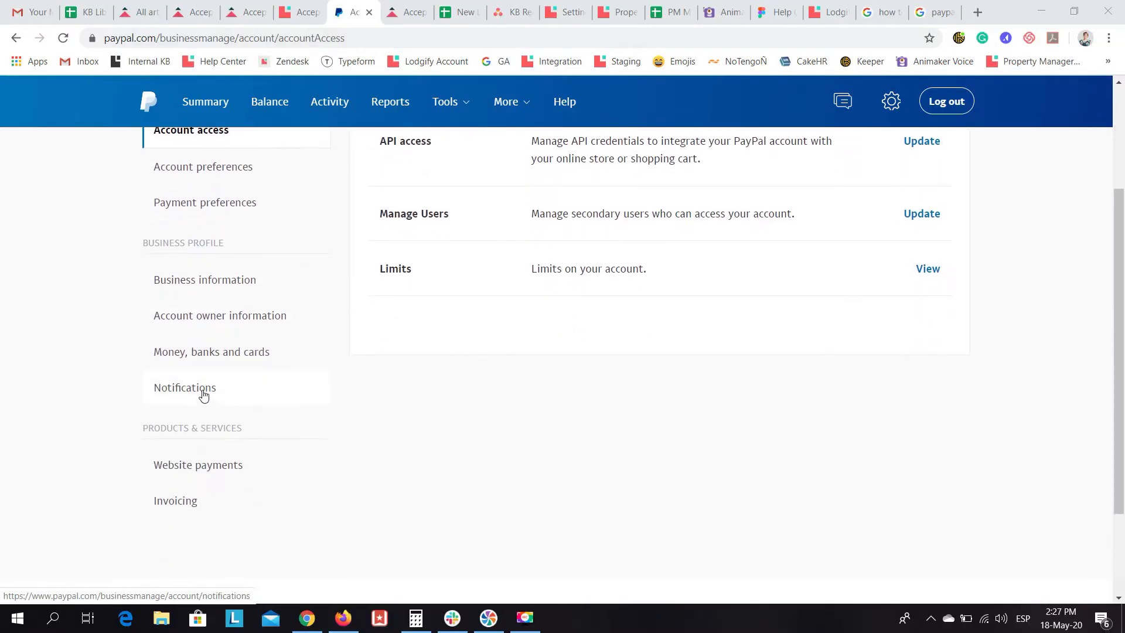
click(185, 388)
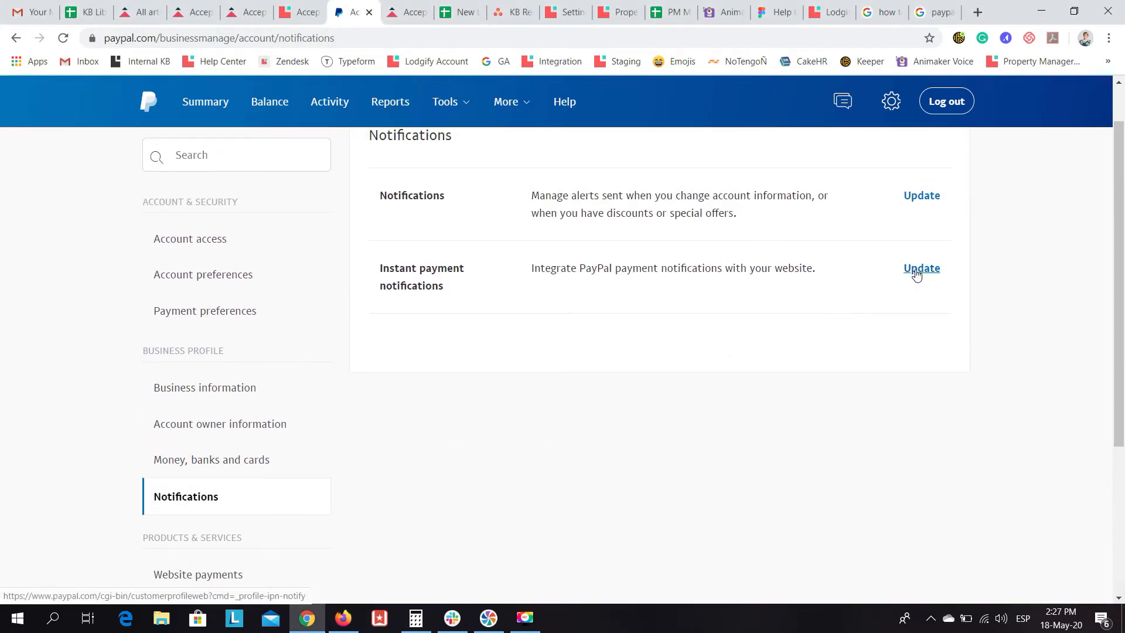
click(921, 267)
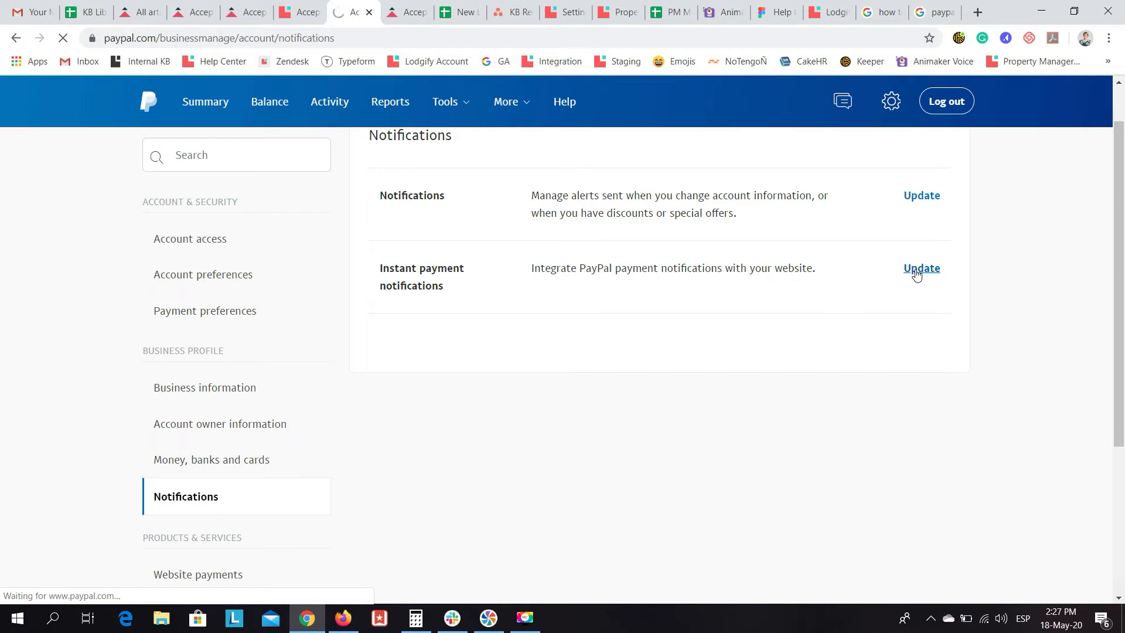
click(920, 267)
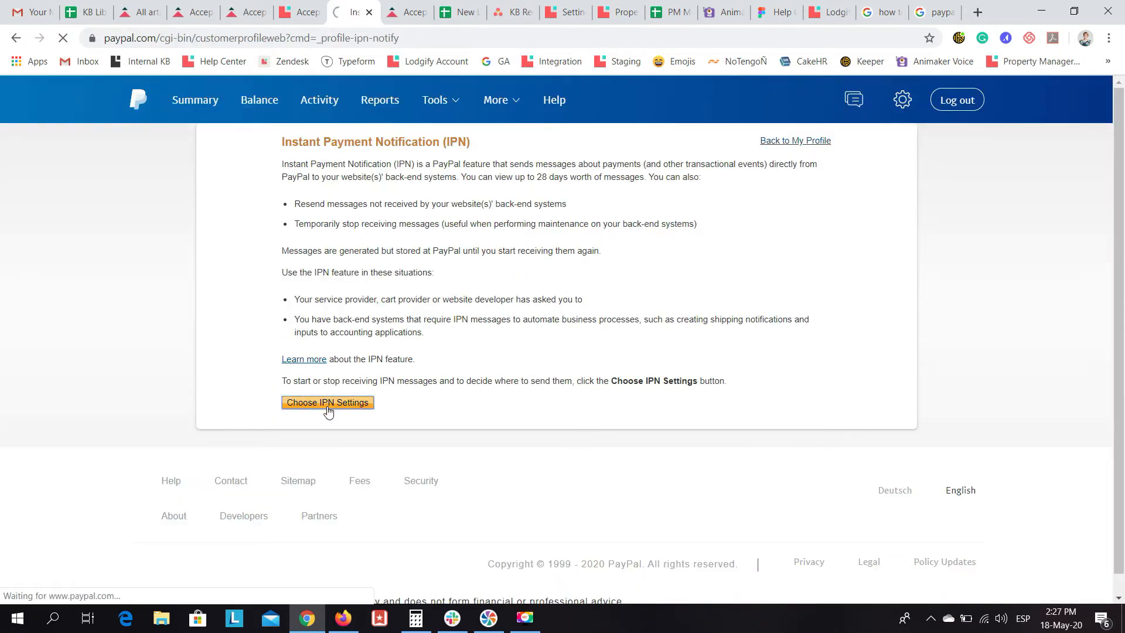
click(327, 402)
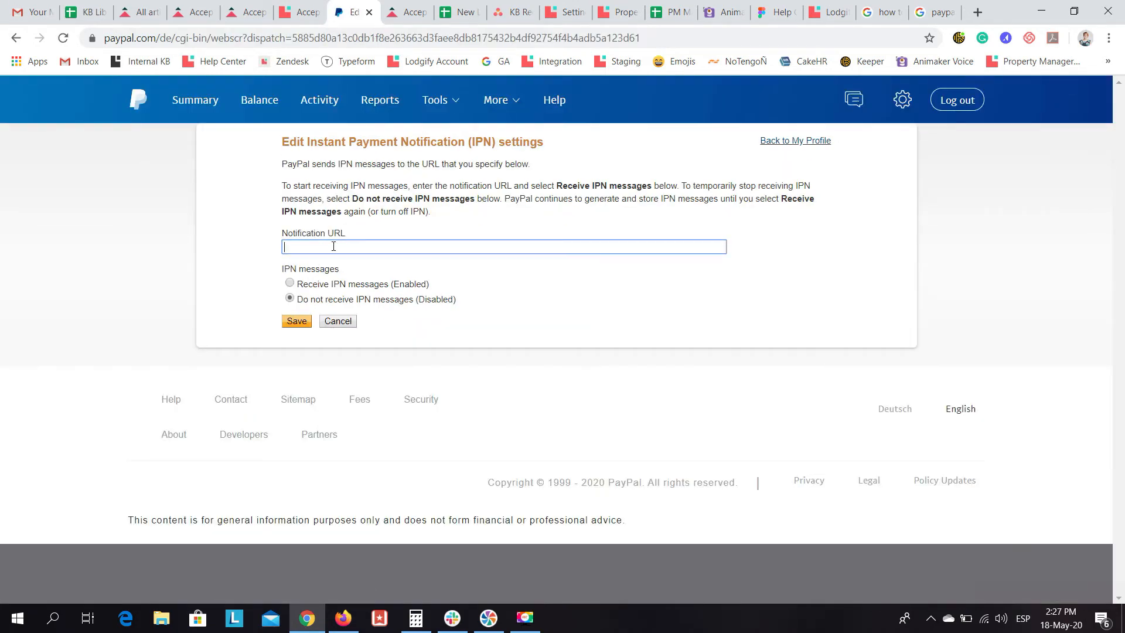
text(https://www.lodgify.com/paypal/ipn)
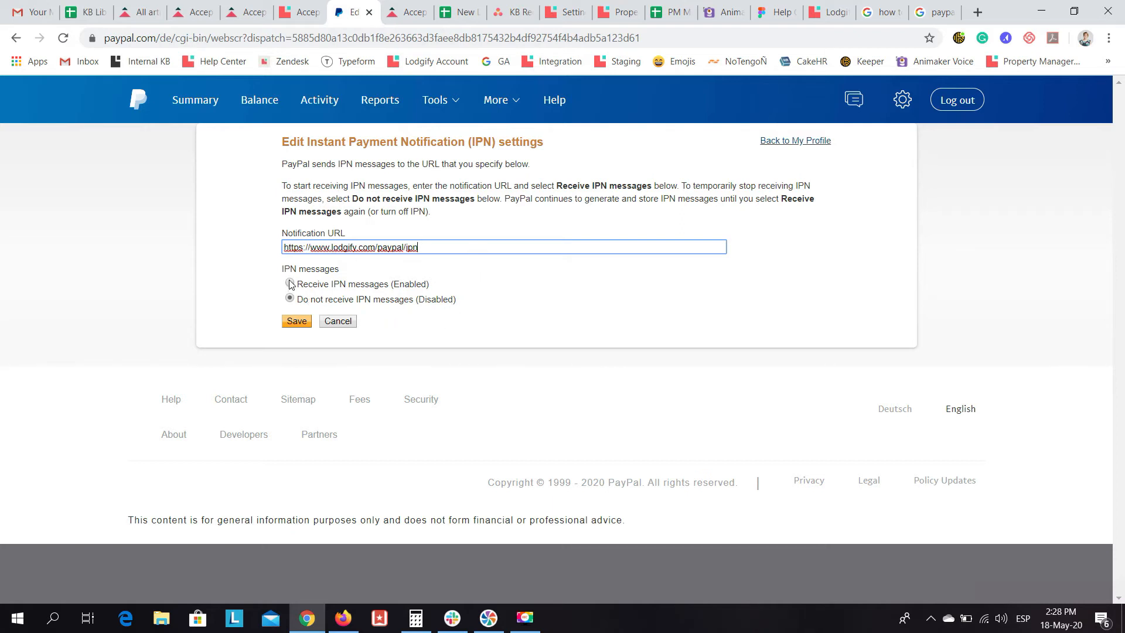
click(289, 285)
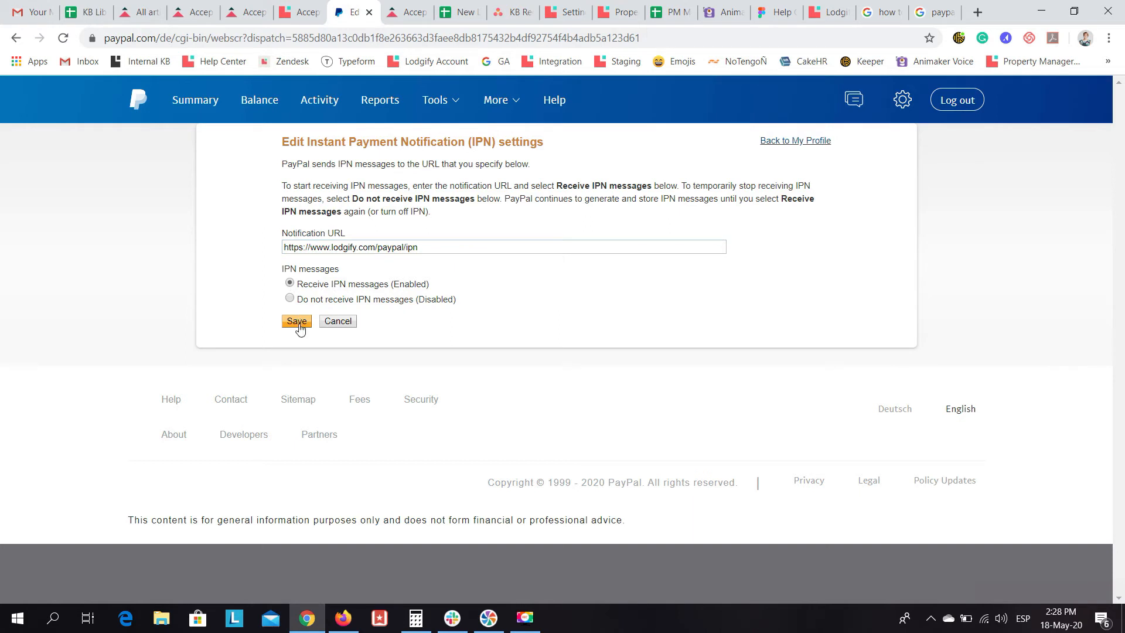
click(296, 321)
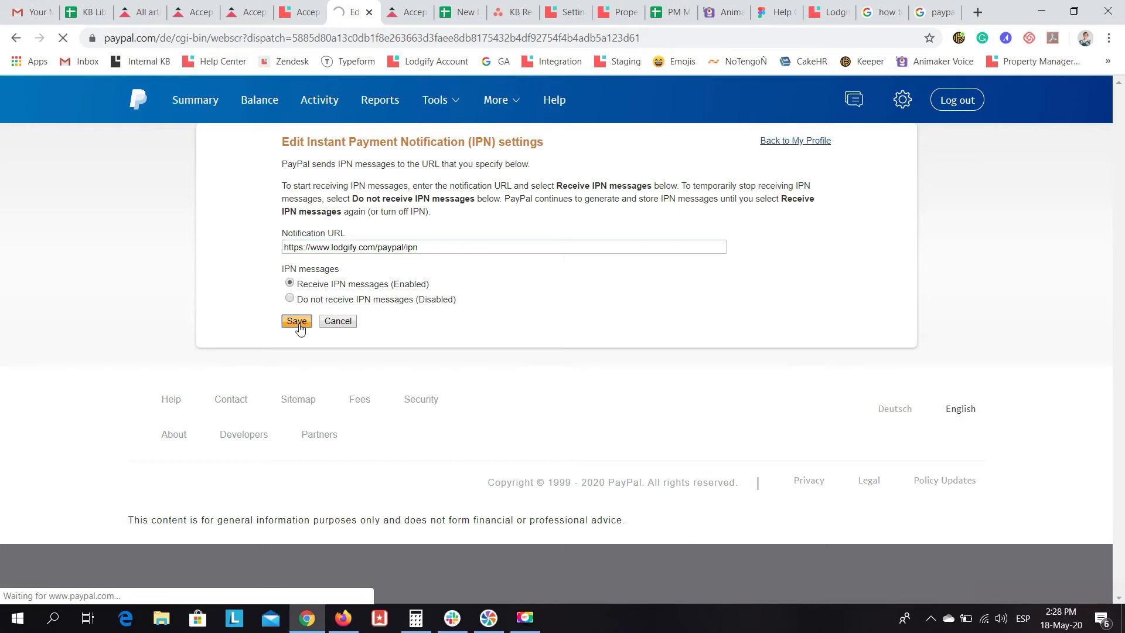
click(295, 321)
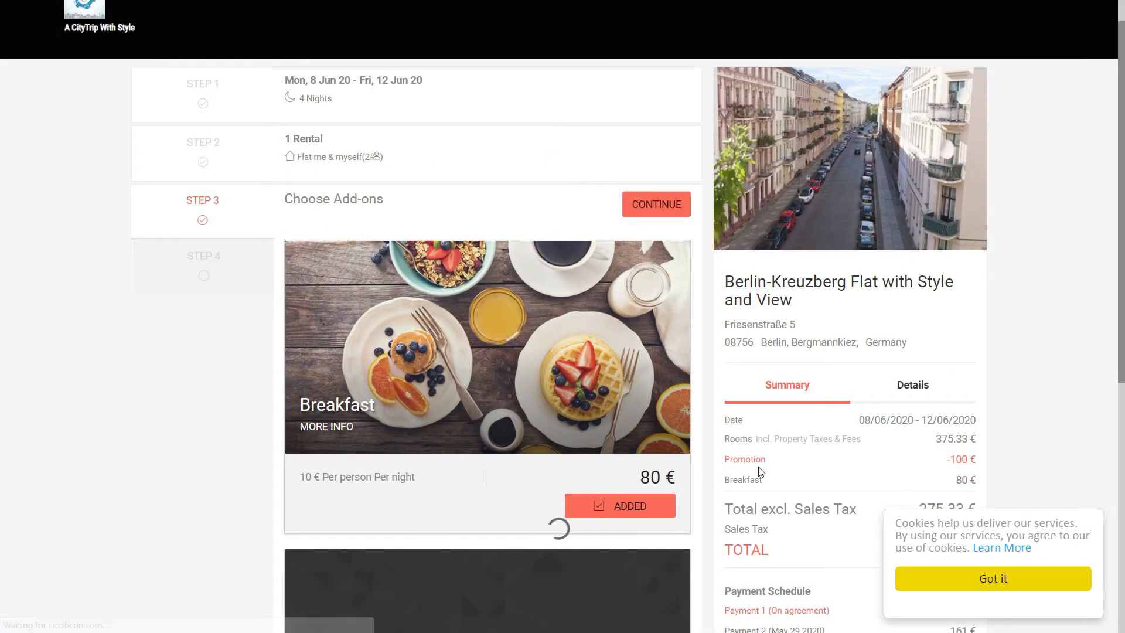
scroll(down, 3)
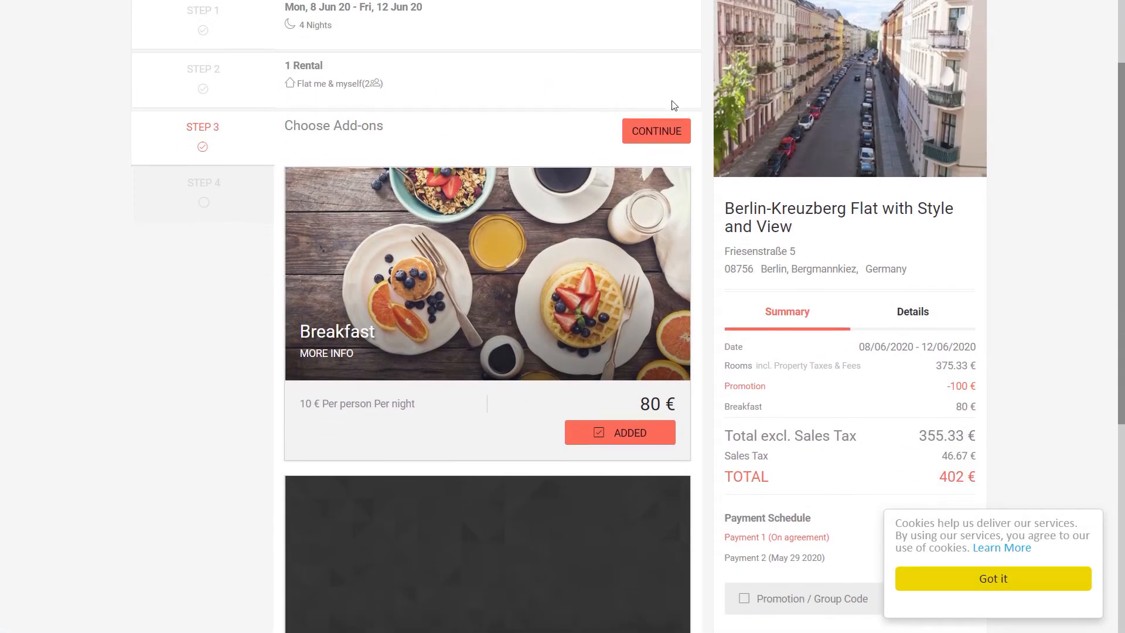
click(654, 130)
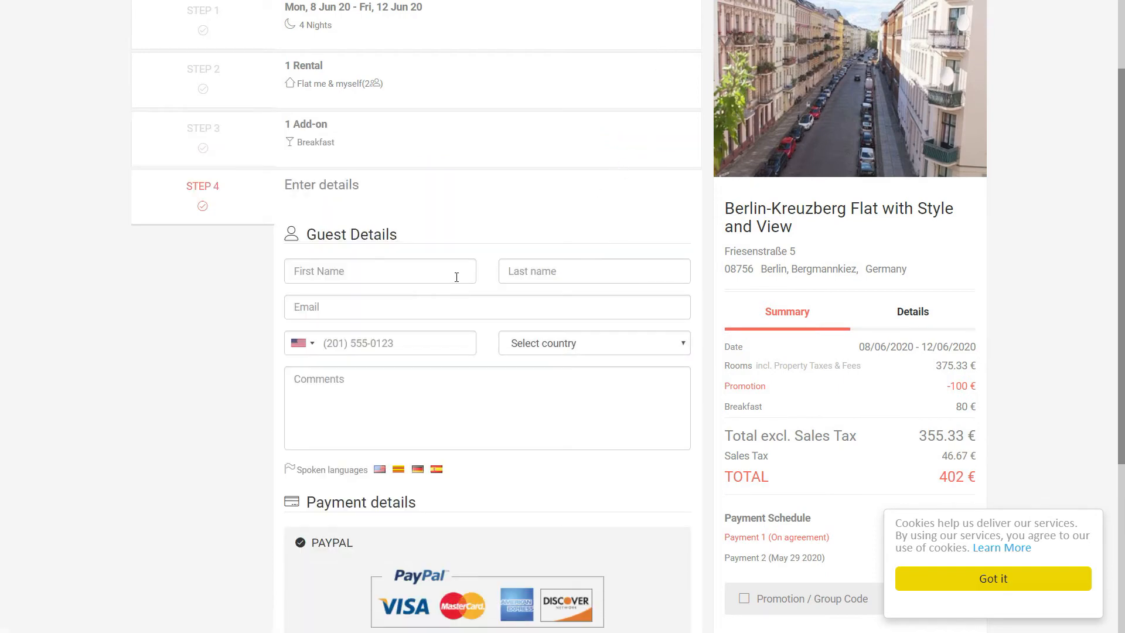
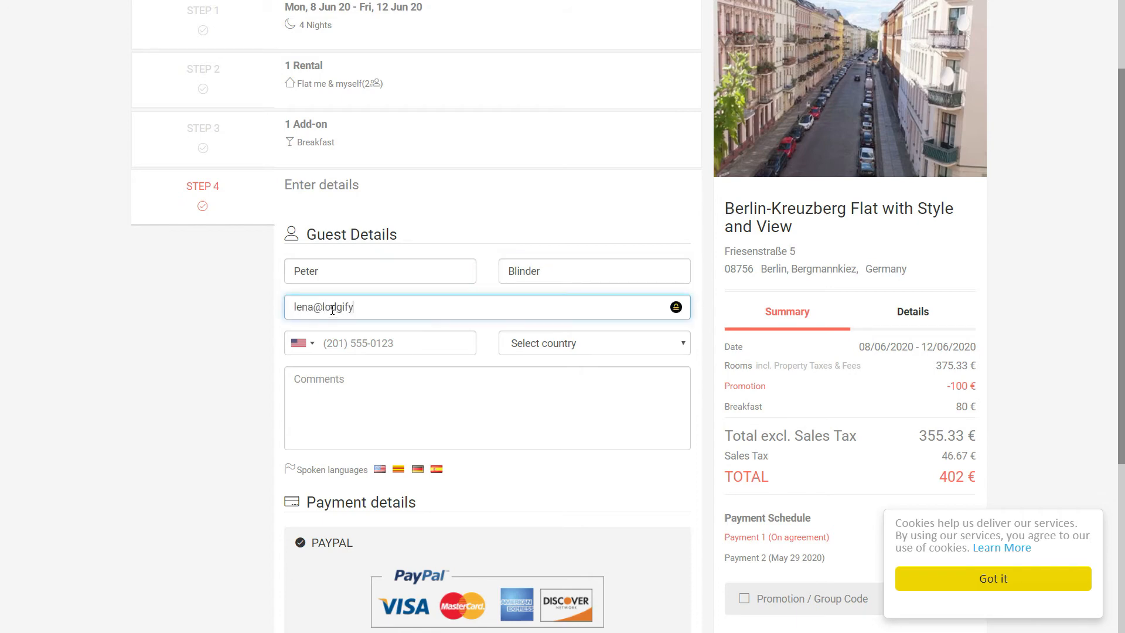
scroll(down, 3)
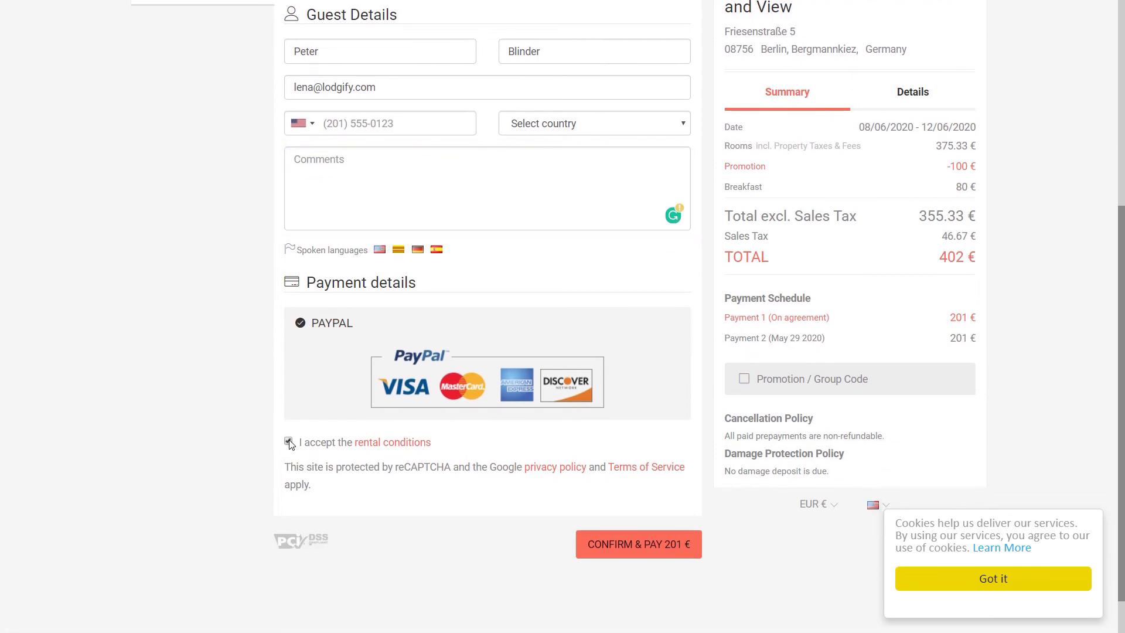
click(637, 544)
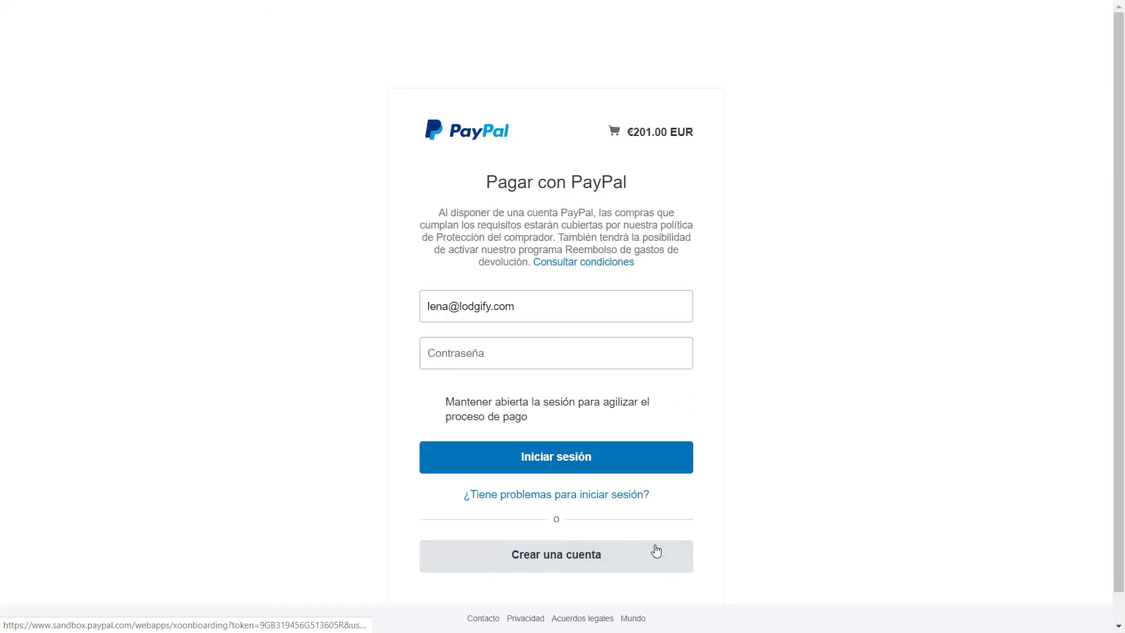
Sign in to PayPal, pay the €201.00 and return to the merchant's website
click(555, 353)
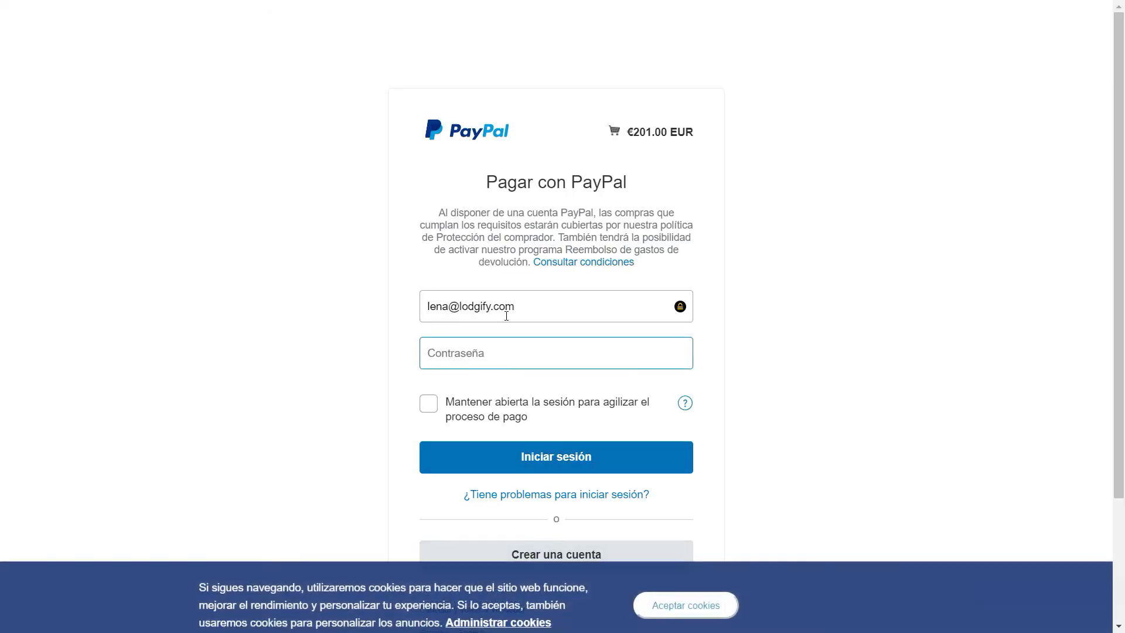
click(556, 456)
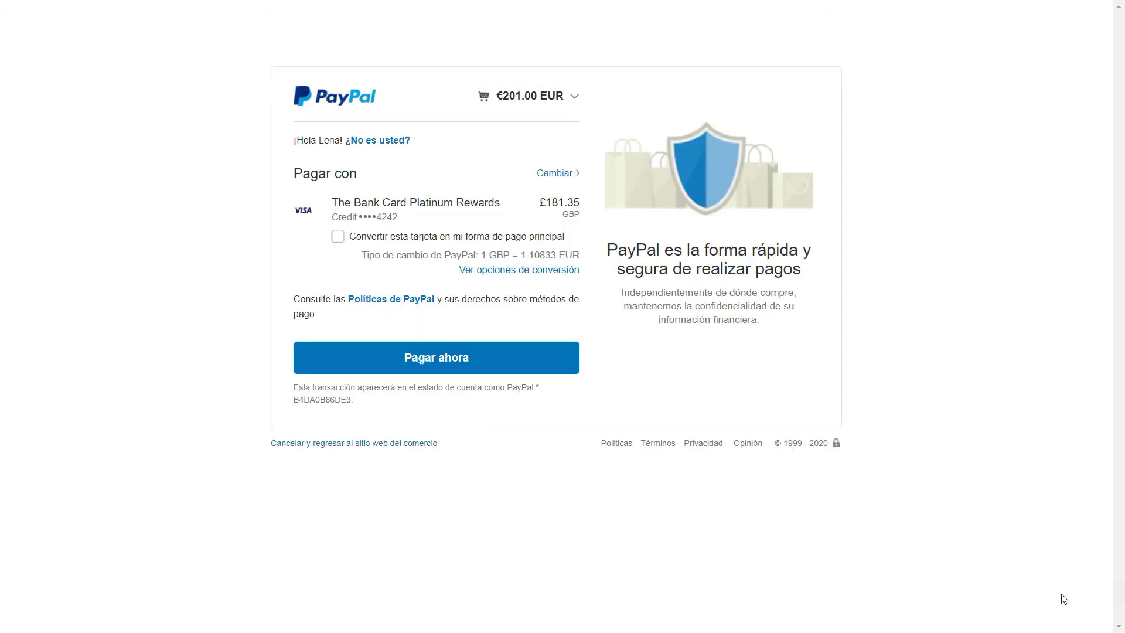
mouse_move(493, 467)
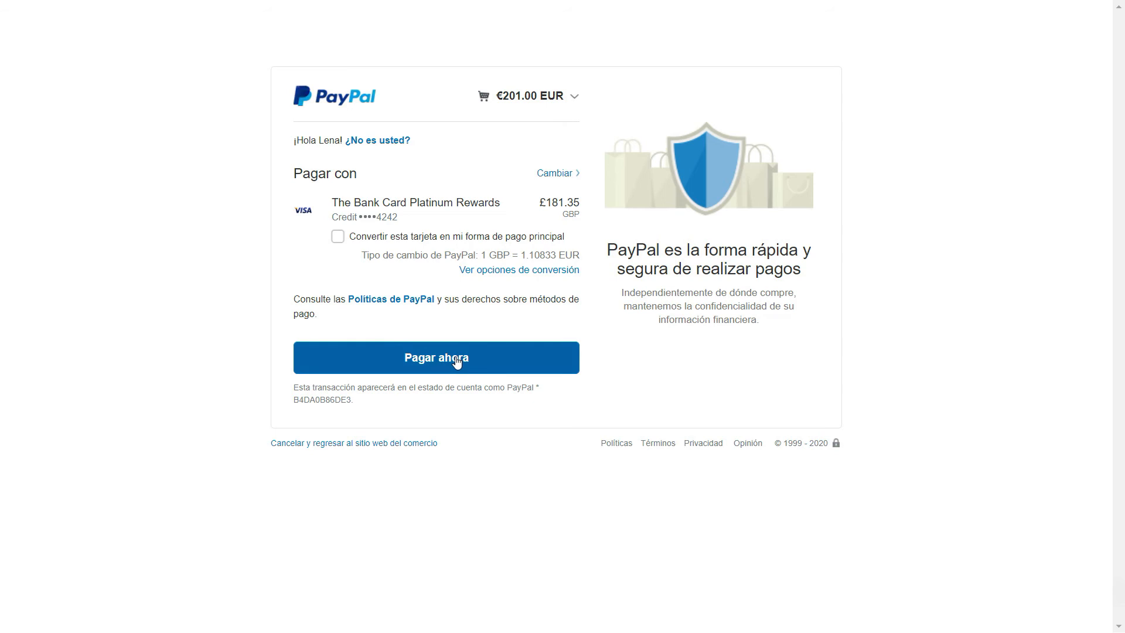
click(436, 357)
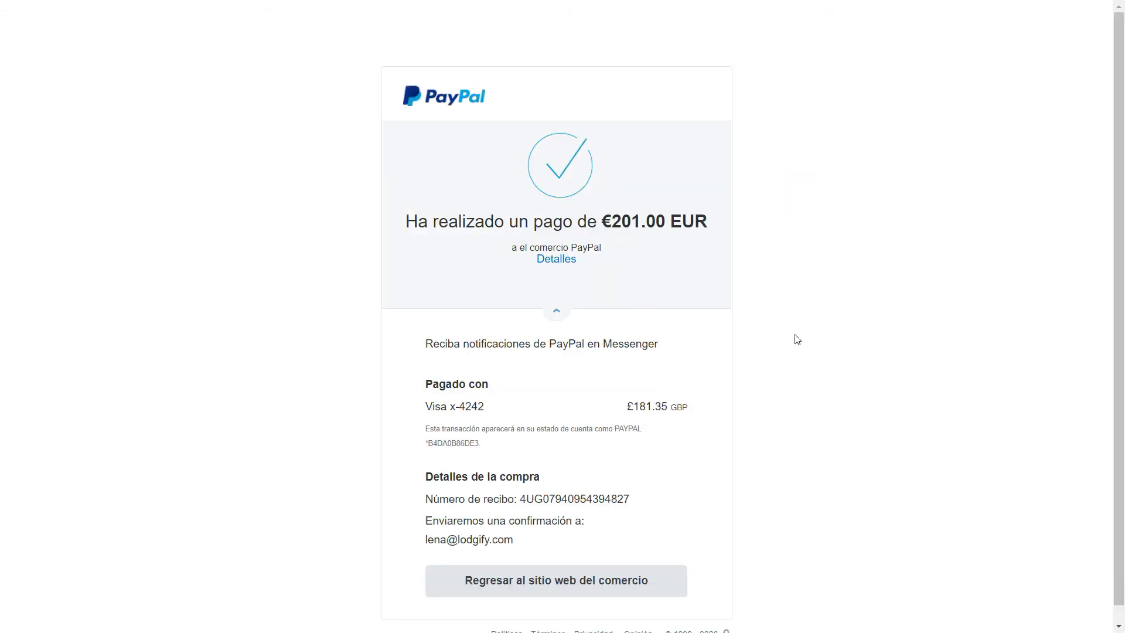
click(555, 580)
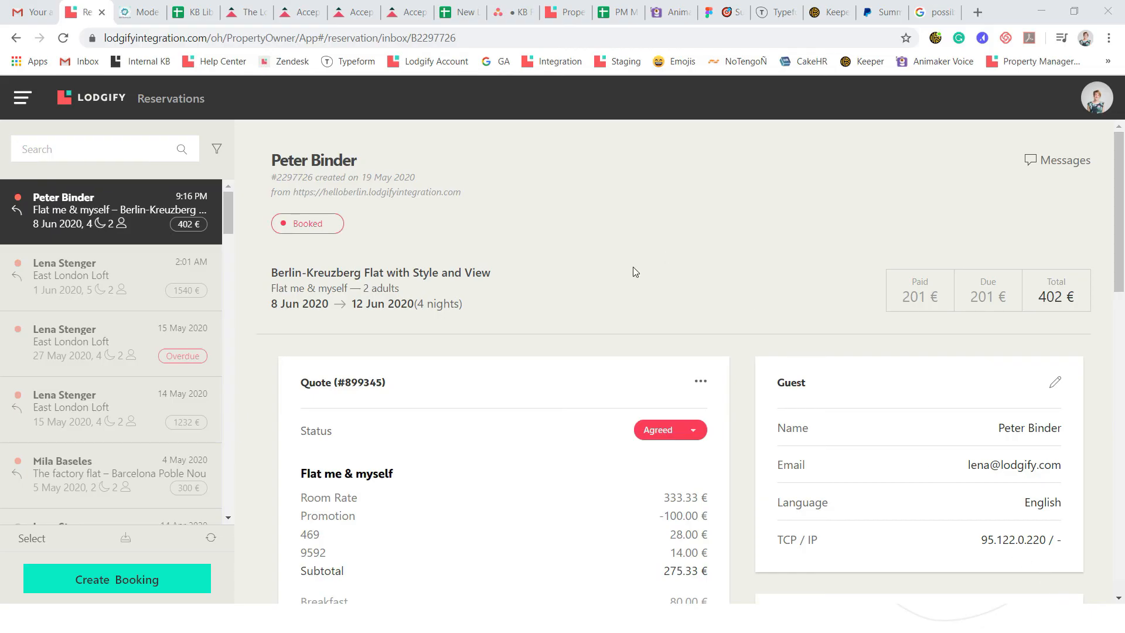
Scroll to the Payment collection section showing 201 € paid and 201 € due
scroll(down, 3)
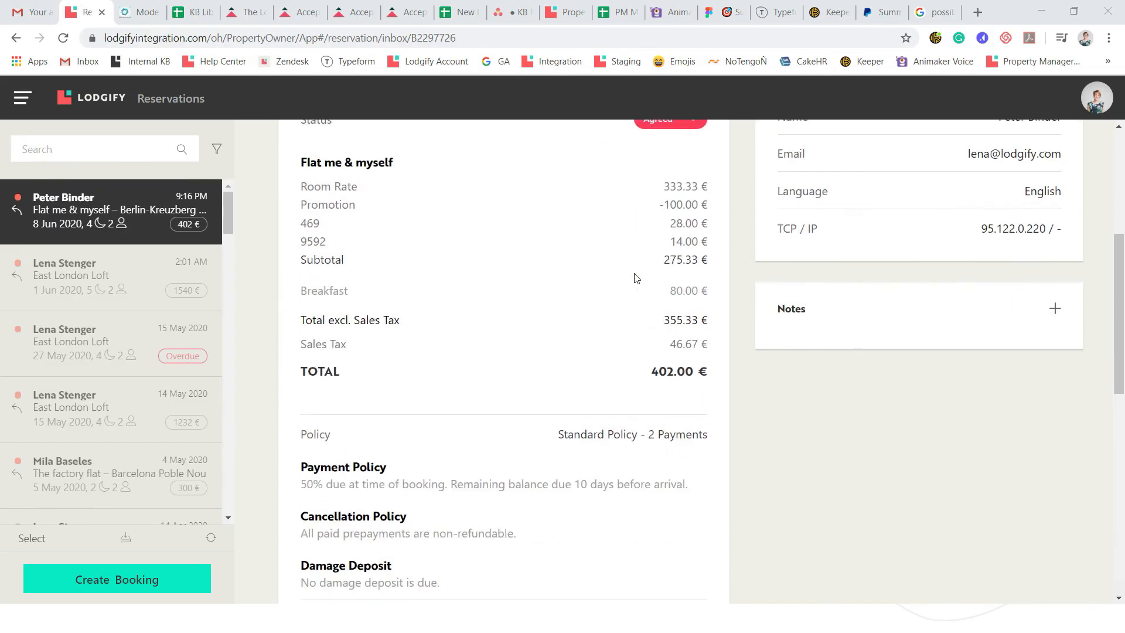
scroll(down, 3)
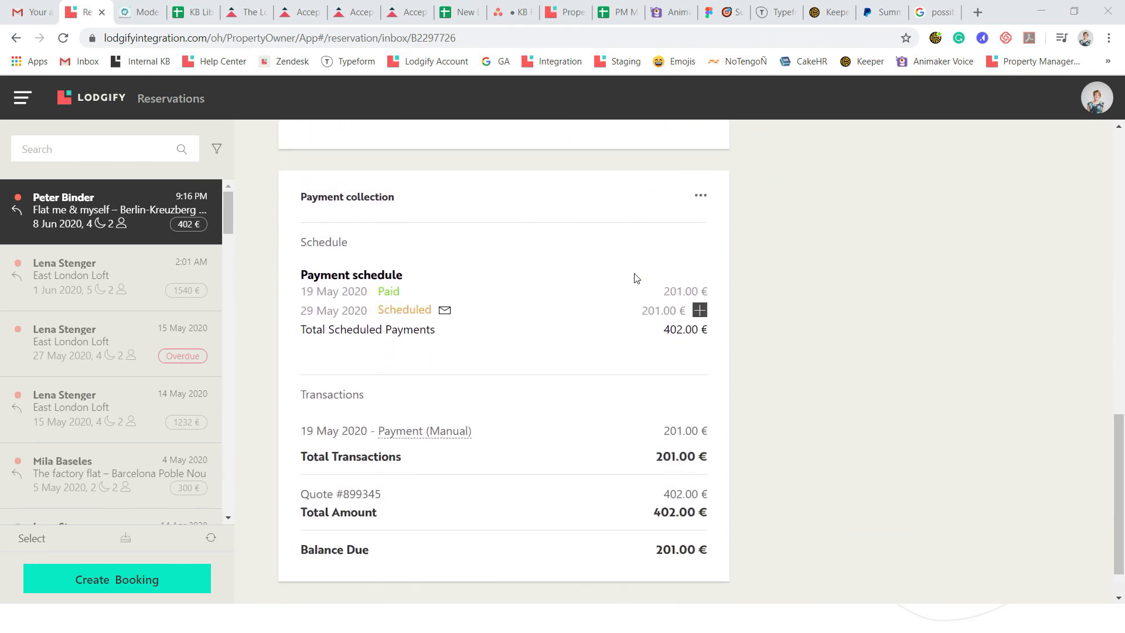